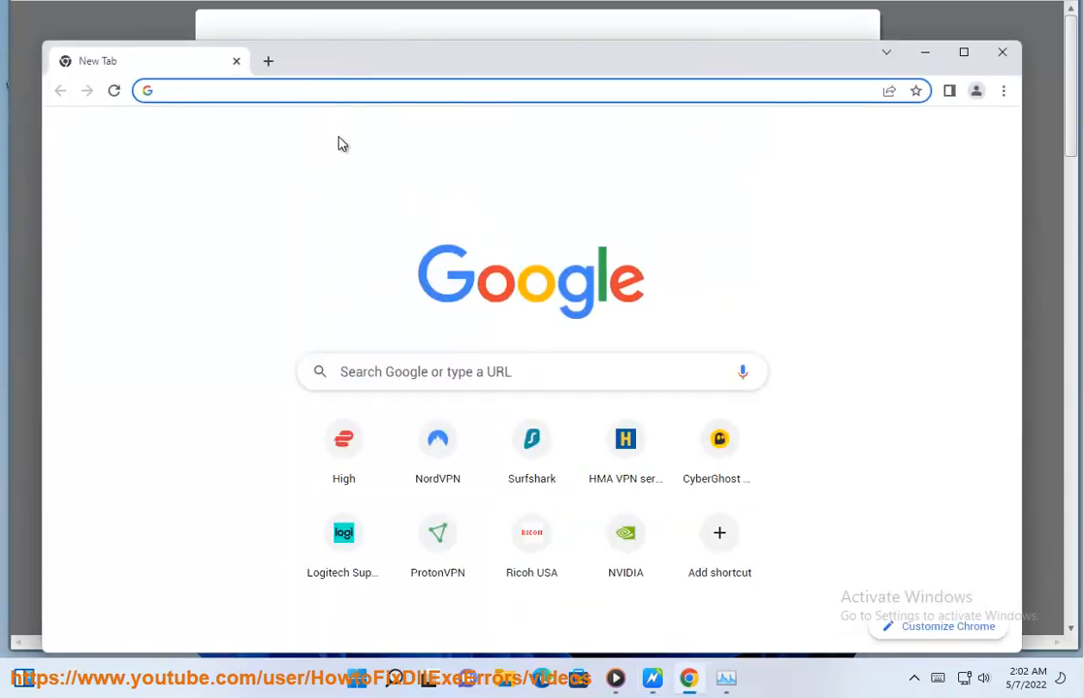
- Search Google for 'Death Stranding SYSTEM REQUIREMENTS' from the Chrome address bar
text(Death Stranding SYS)
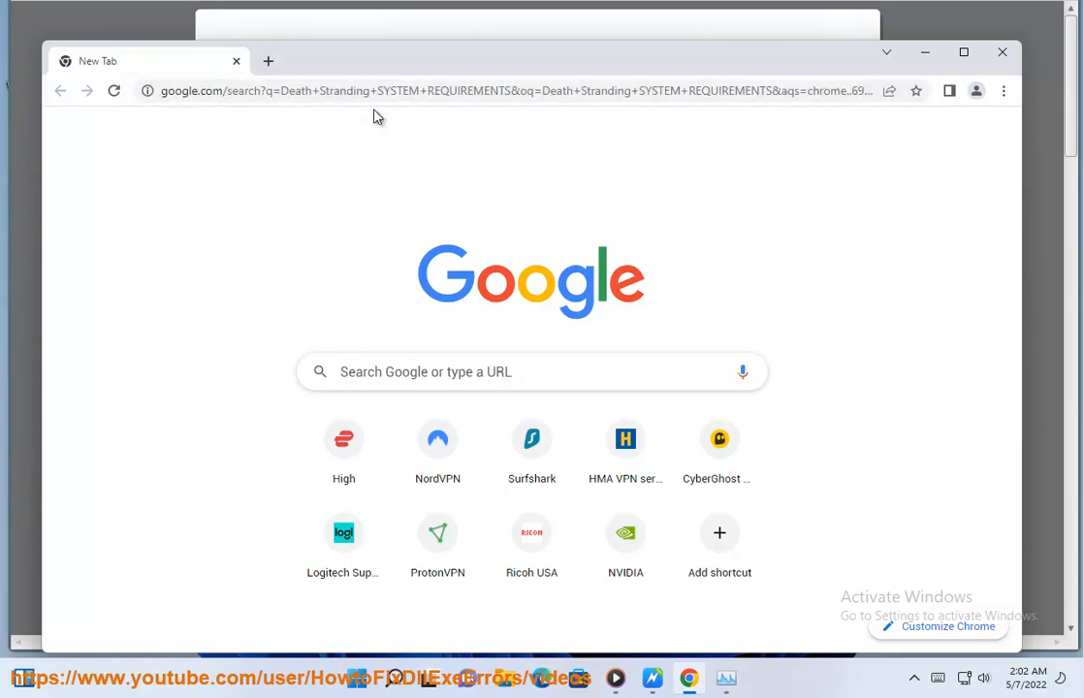
mouse_move(382, 132)
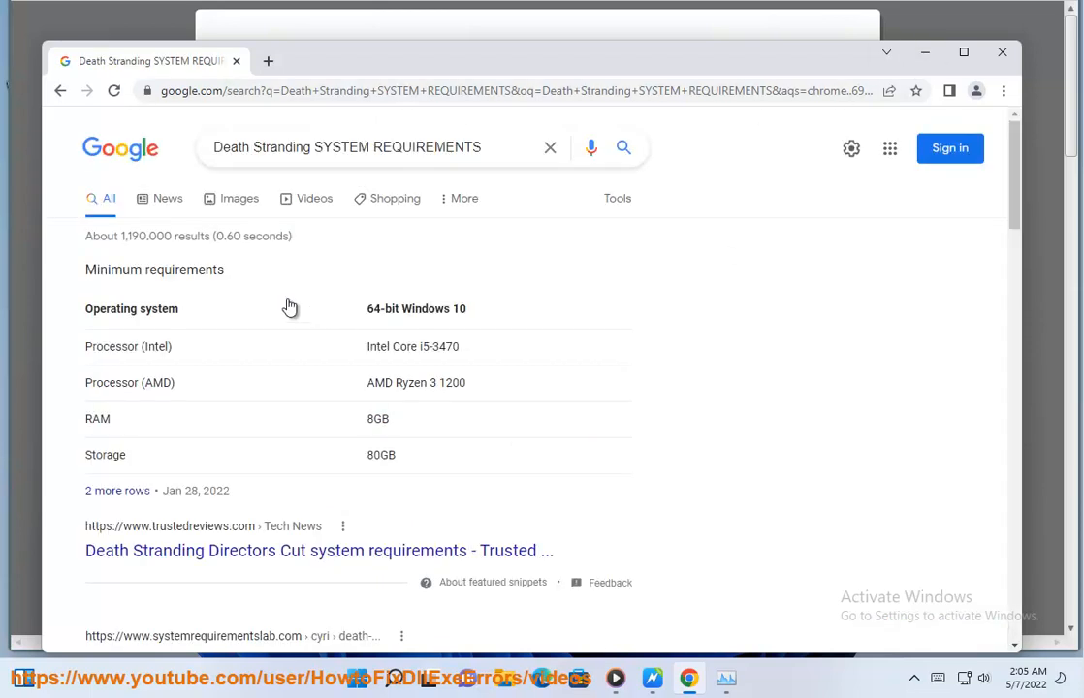
double_click(112, 269)
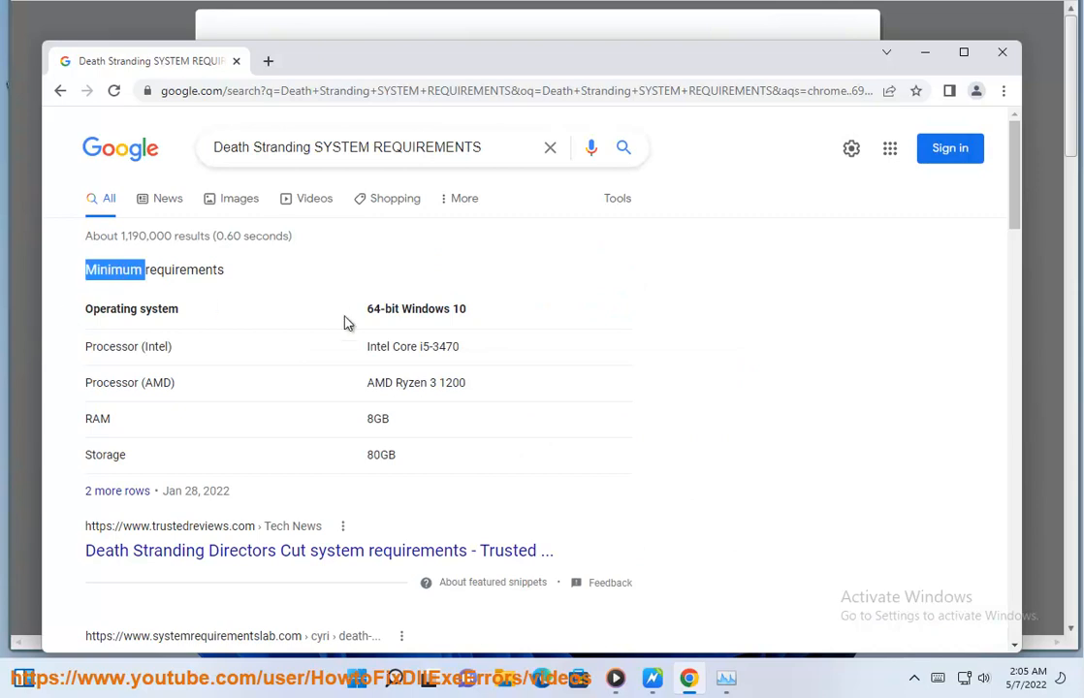
click(392, 683)
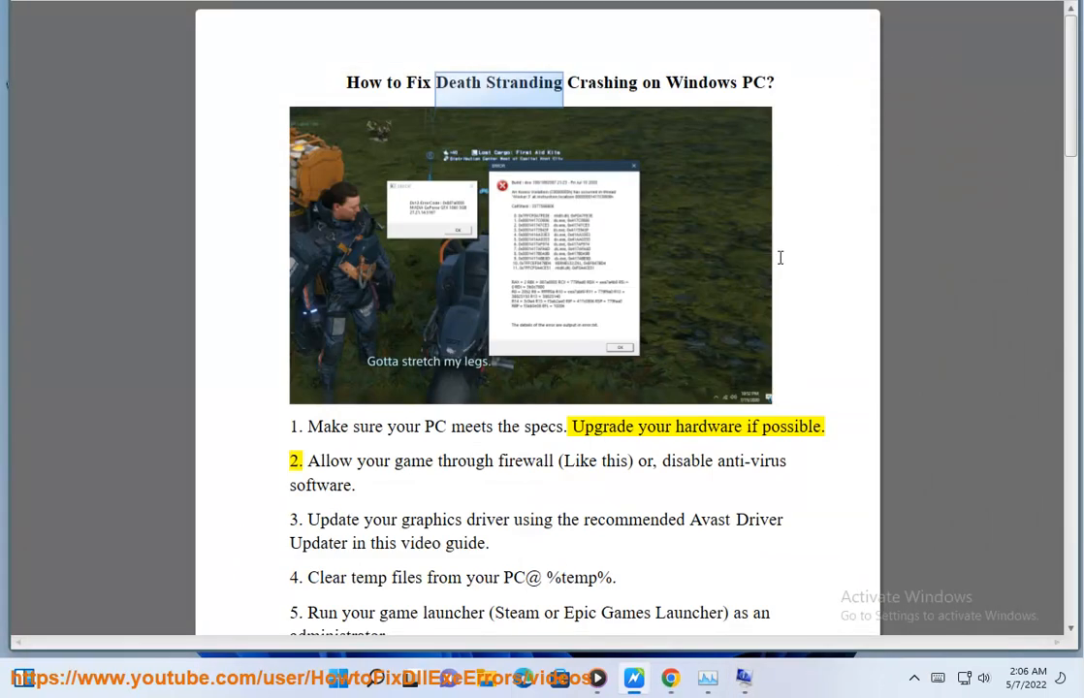
mouse_move(347, 8)
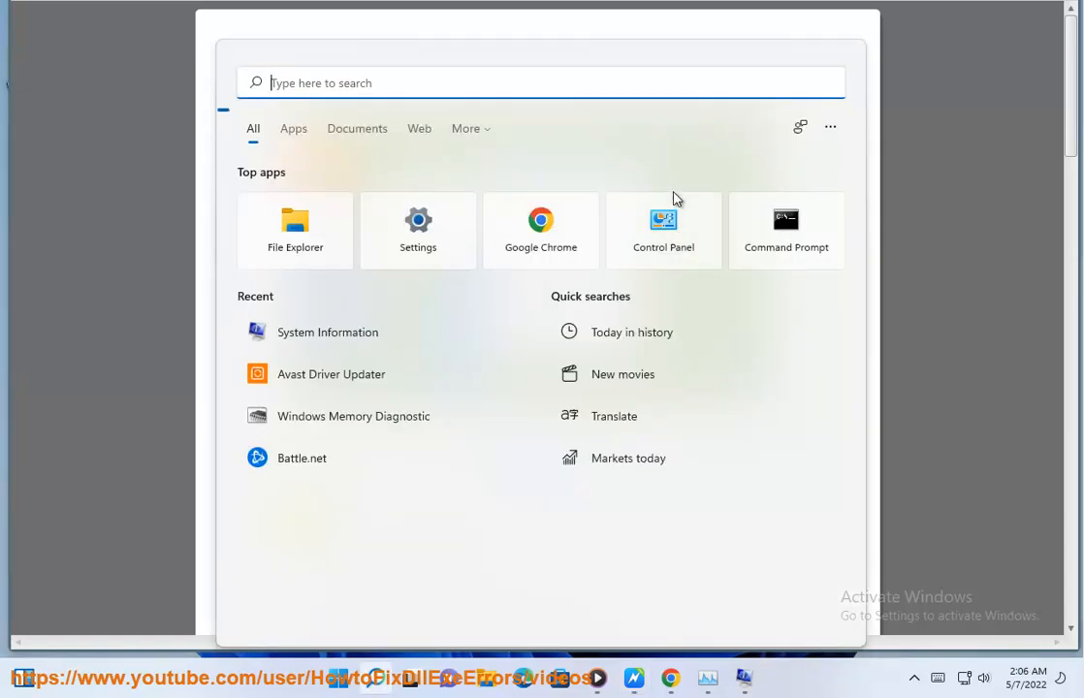
- Reach the Windows Defender Firewall allowed-apps list via Control Panel's System and Security
click(663, 228)
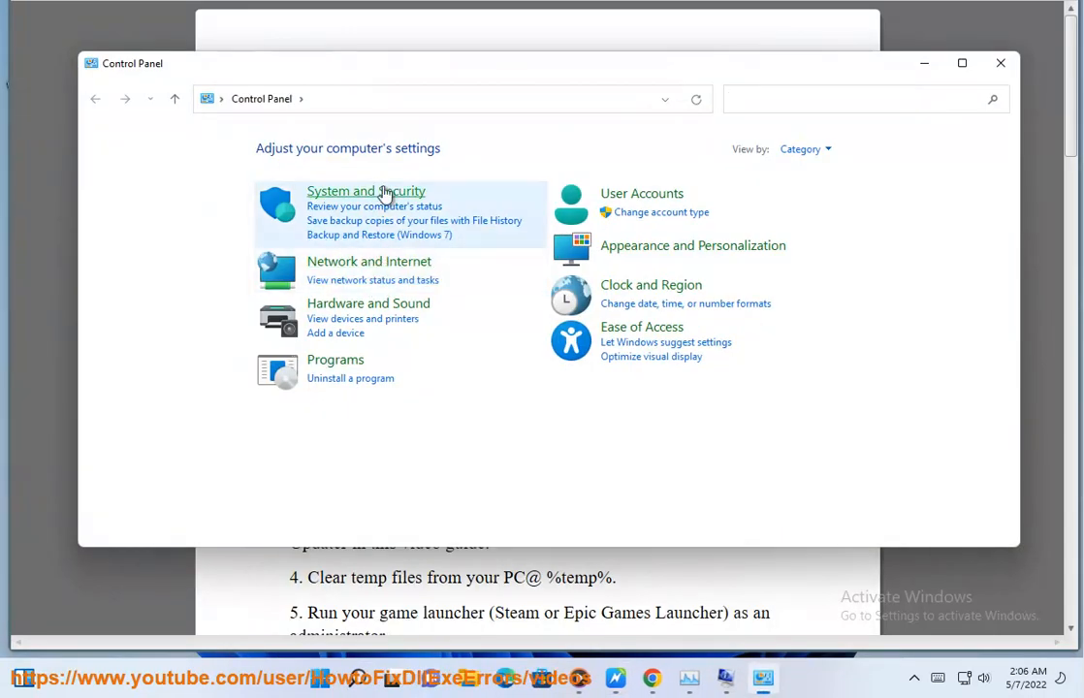
click(364, 190)
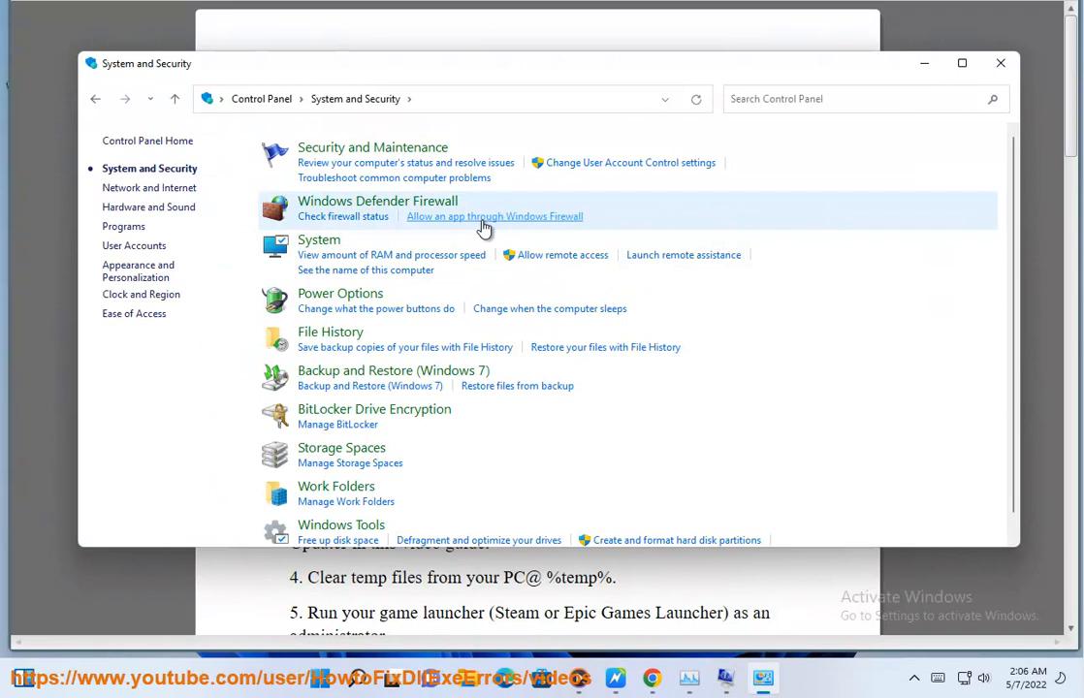
click(494, 217)
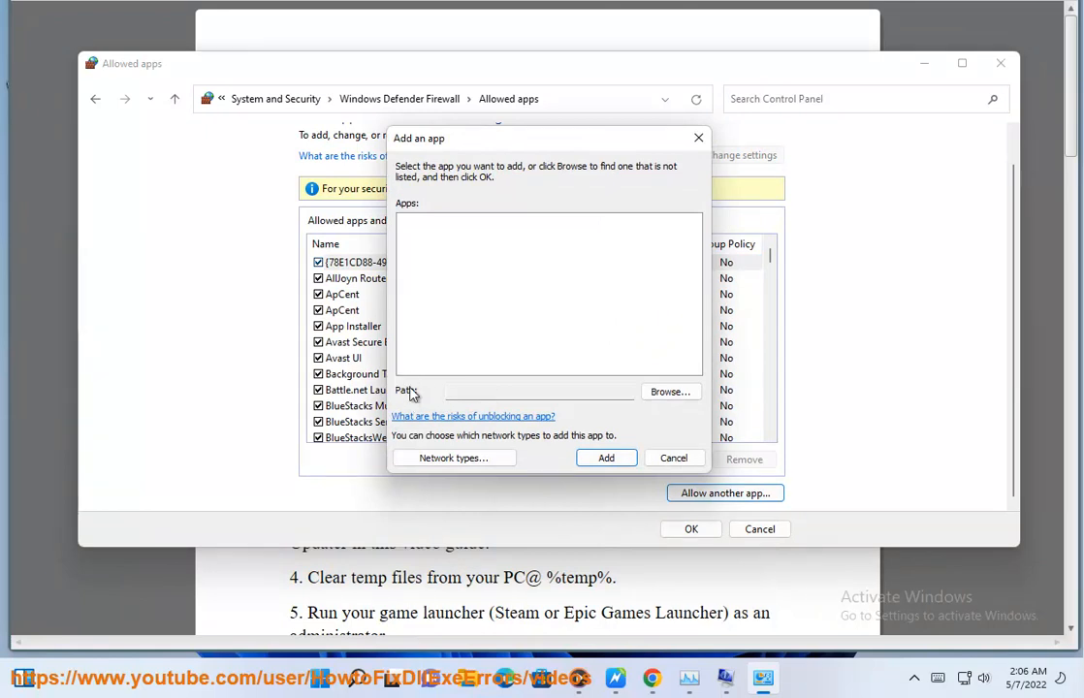
- Add Battle.net Launcher.exe as an allowed app and set its network types
click(671, 391)
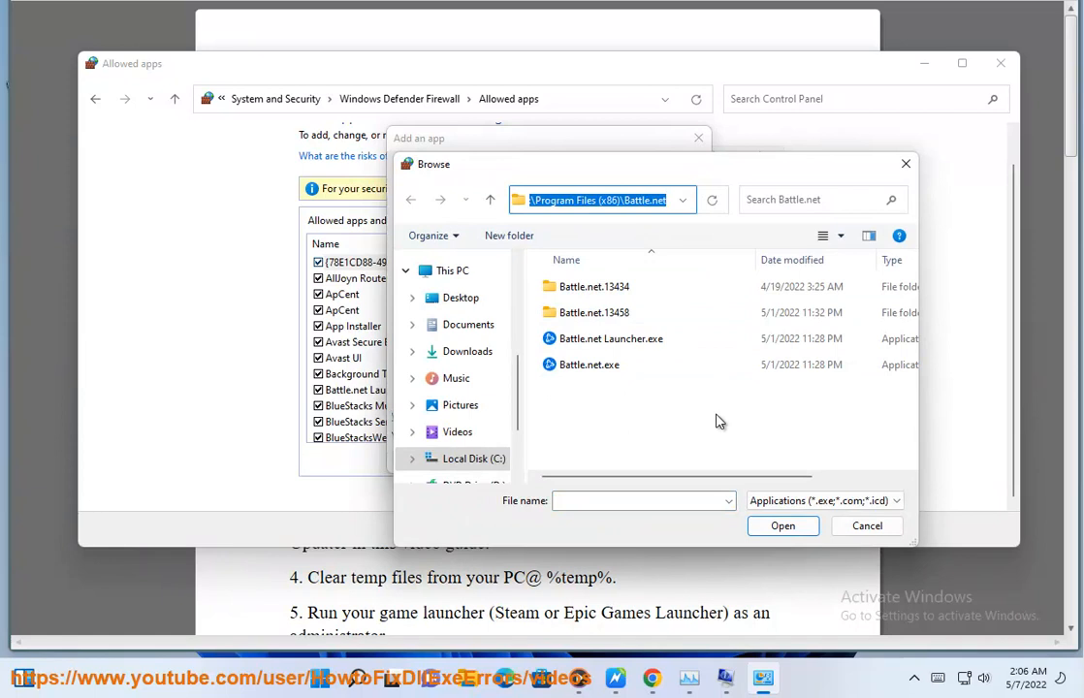
click(488, 200)
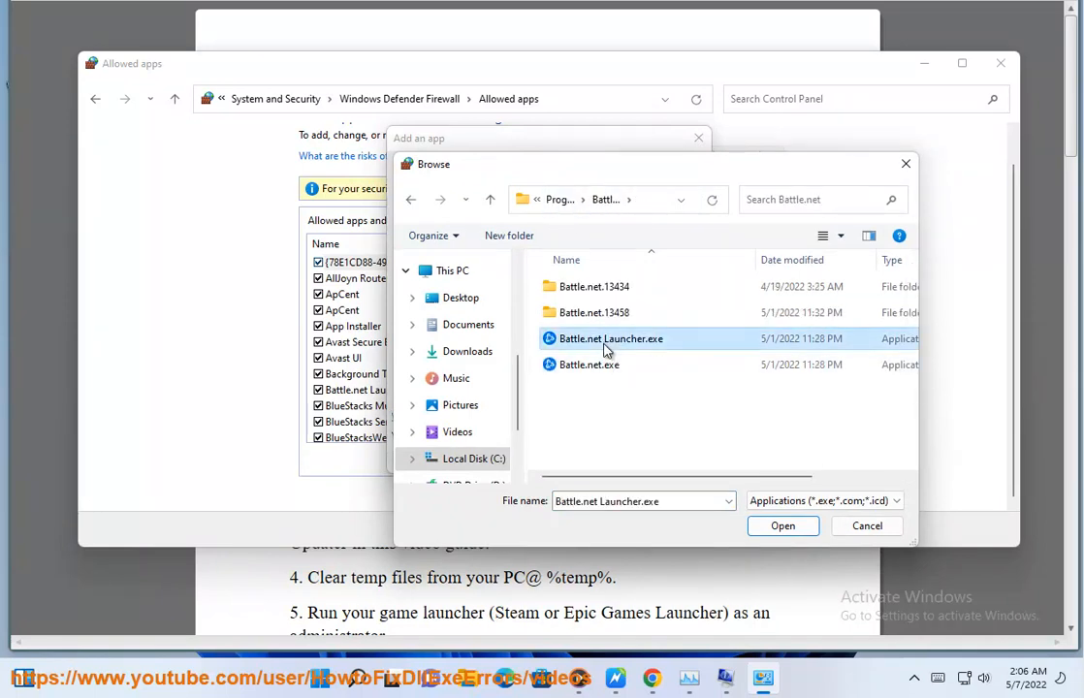
click(783, 525)
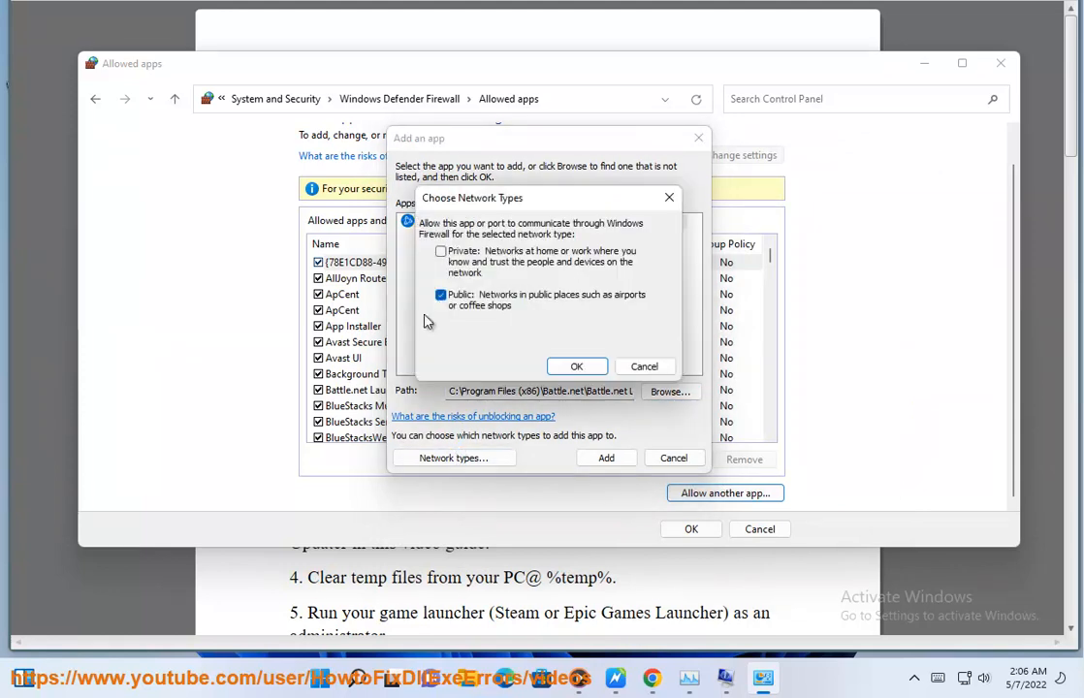
click(576, 365)
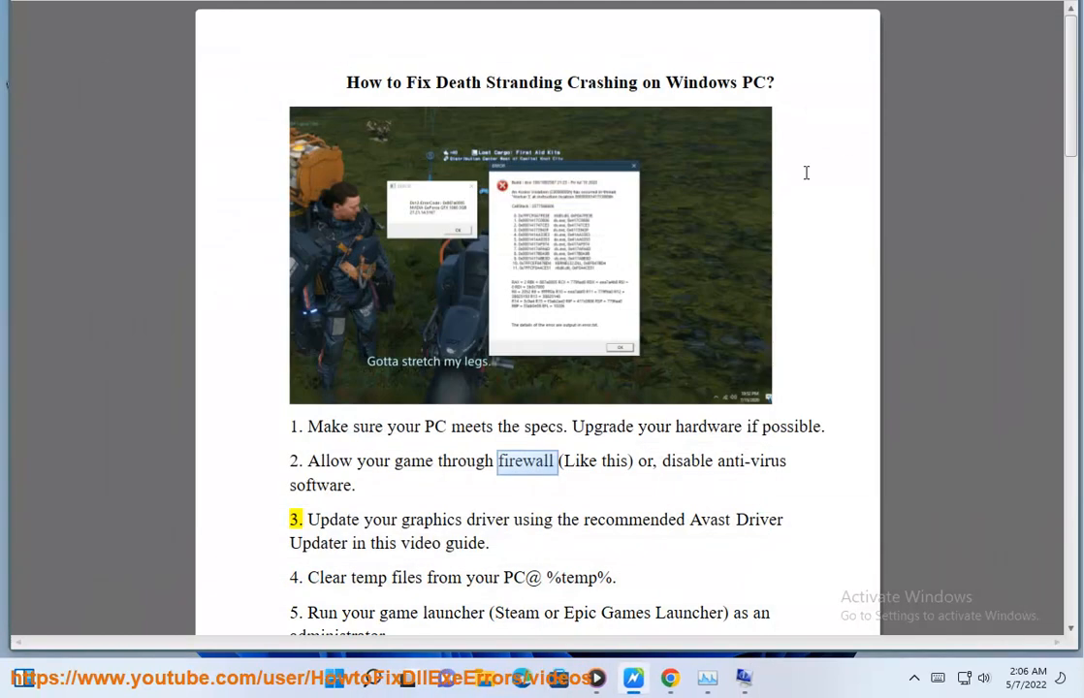
- Reach Virus & threat protection's Manage settings under Privacy & security > Windows Security
double_click(689, 461)
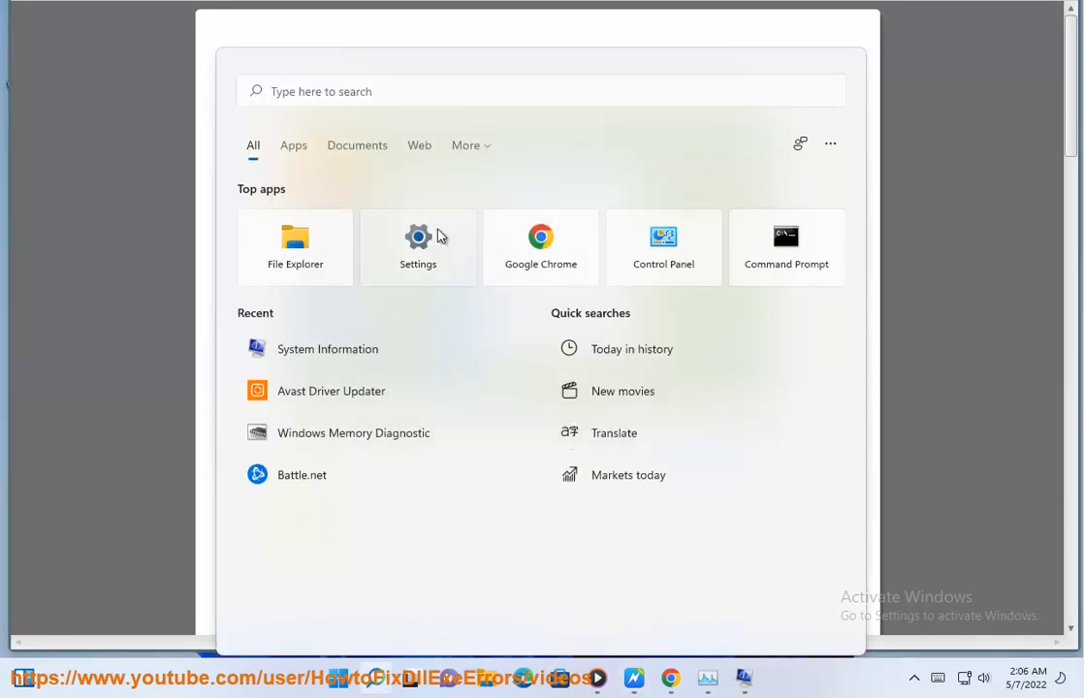
click(417, 245)
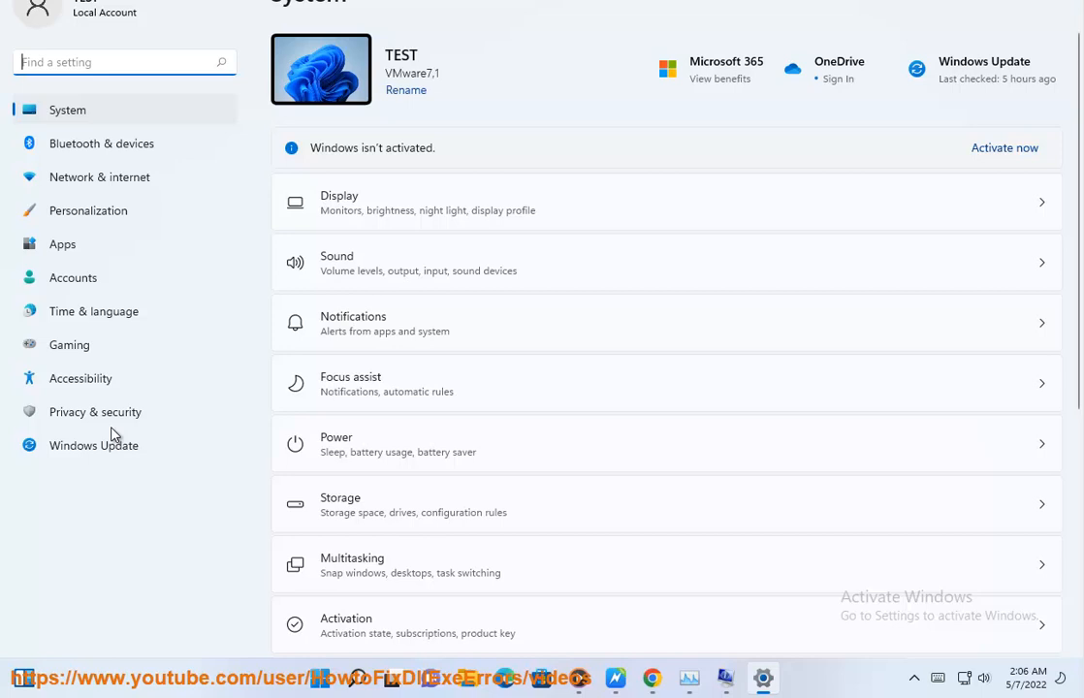
click(95, 411)
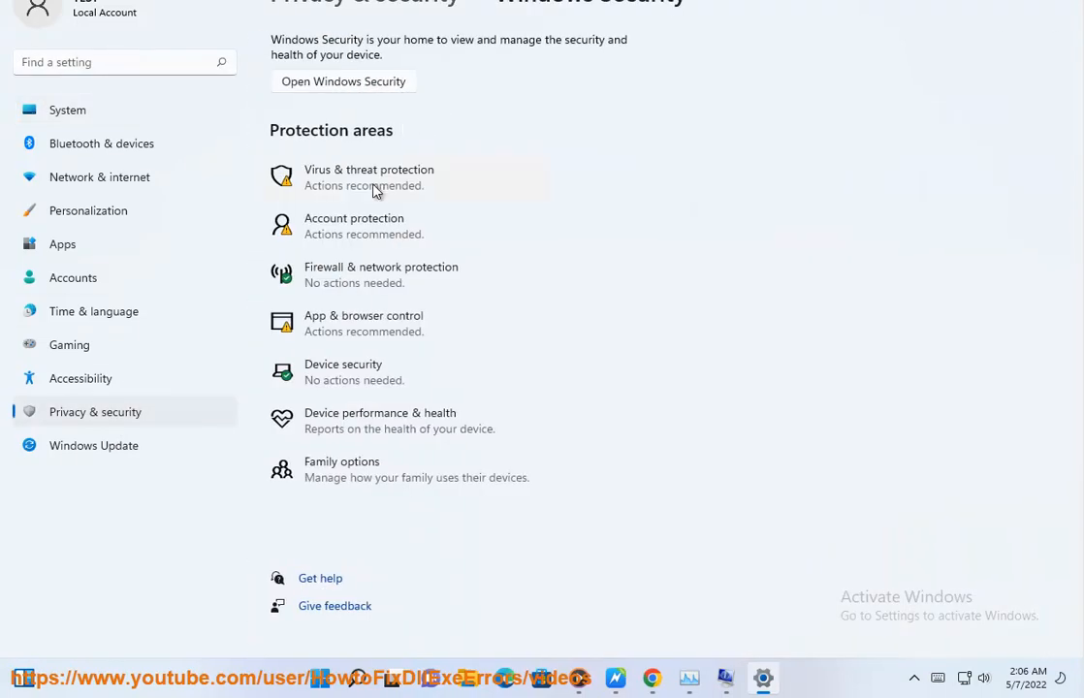
click(368, 179)
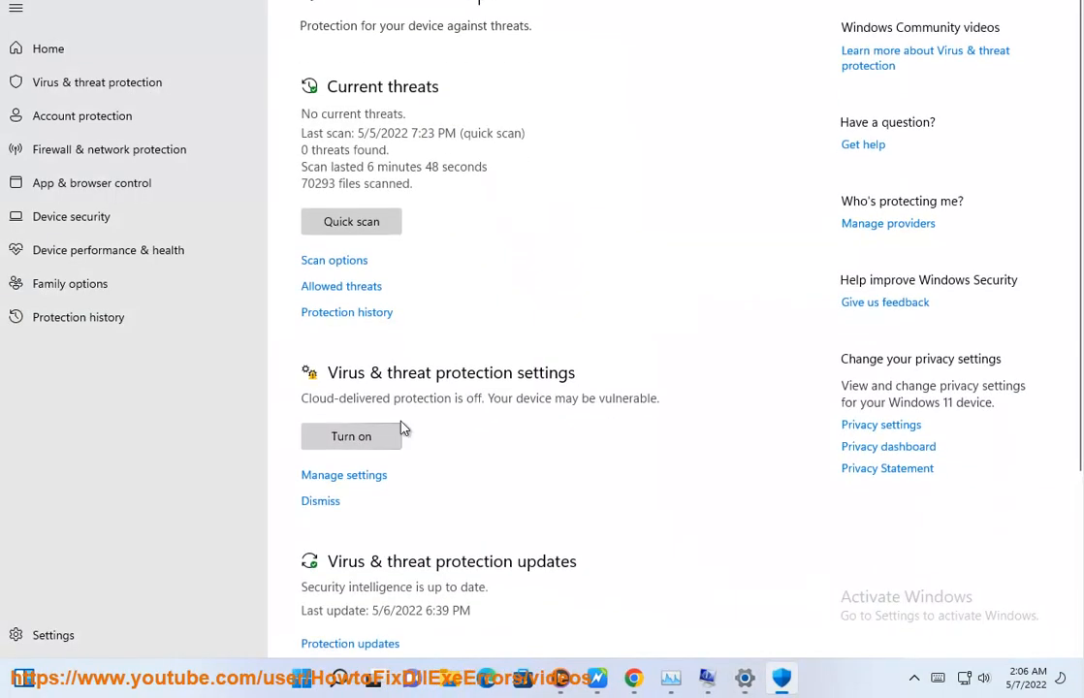
click(344, 476)
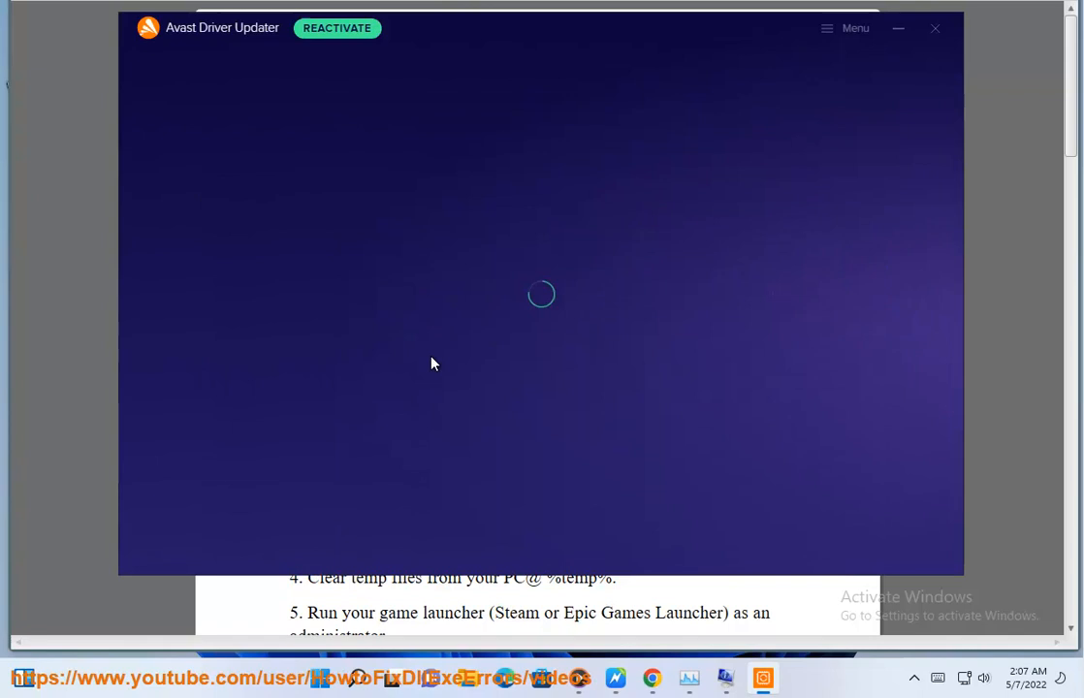
- Bring up the Start menu once Avast Driver Updater has loaded
click(934, 27)
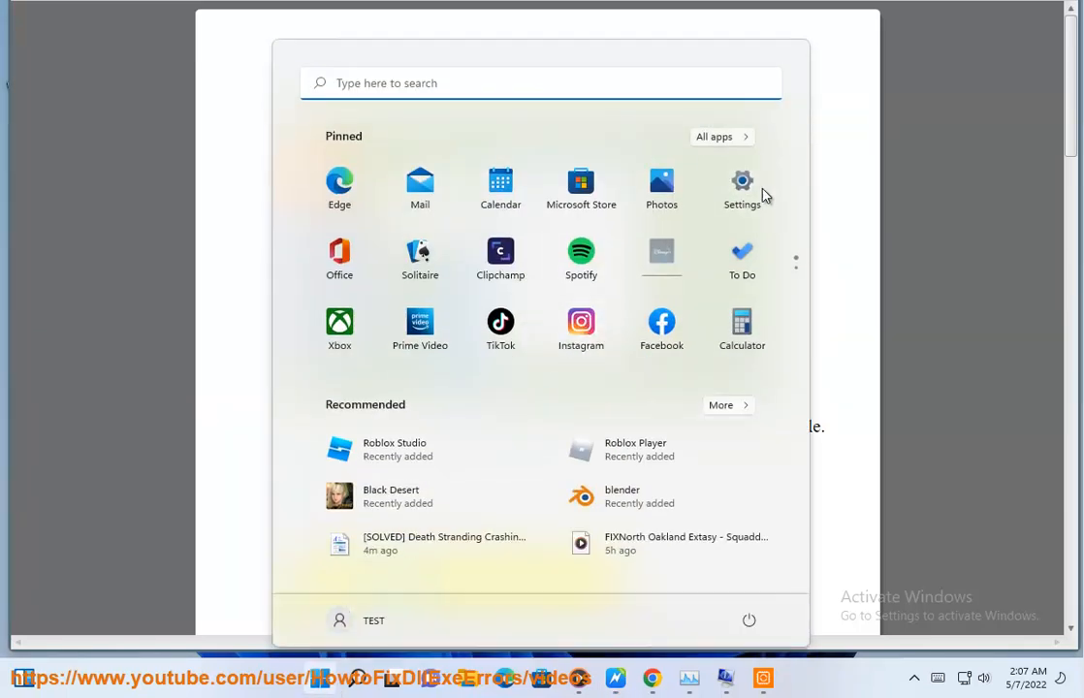
- Start scanning the C: drive's Temporary files under System > Storage
click(741, 181)
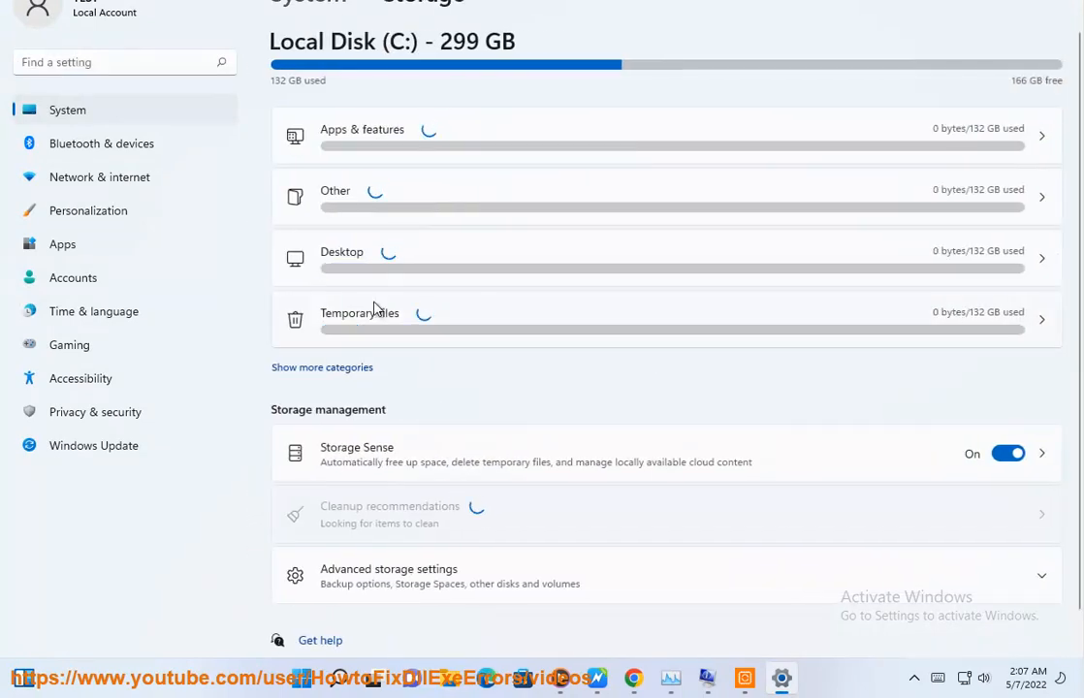
click(360, 312)
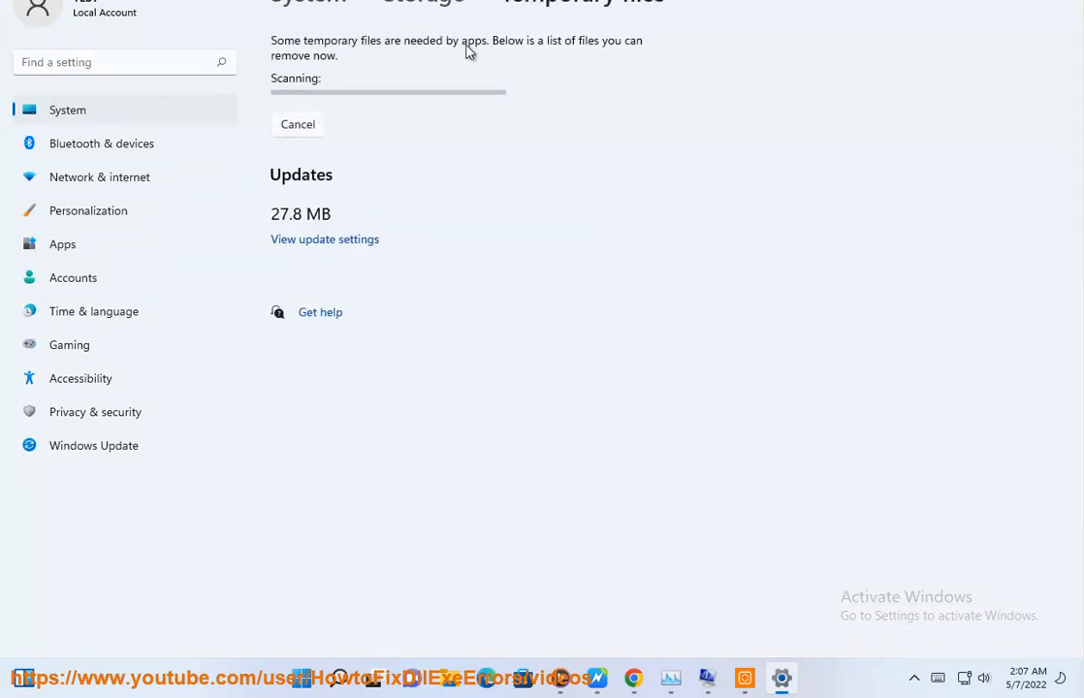
mouse_move(484, 194)
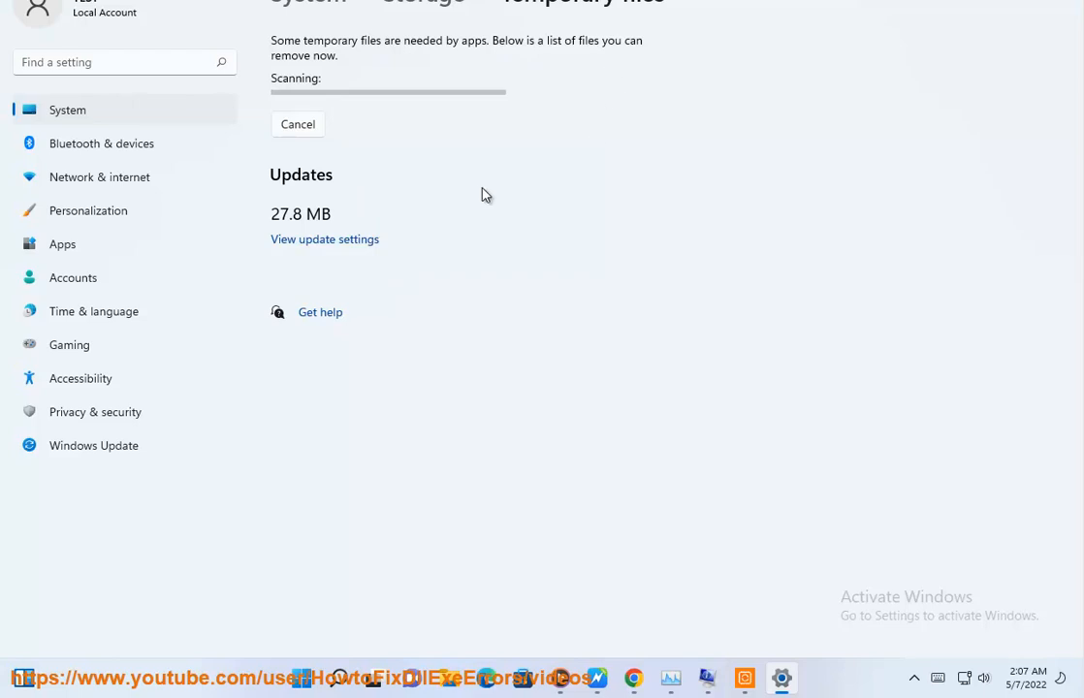
mouse_move(275, 97)
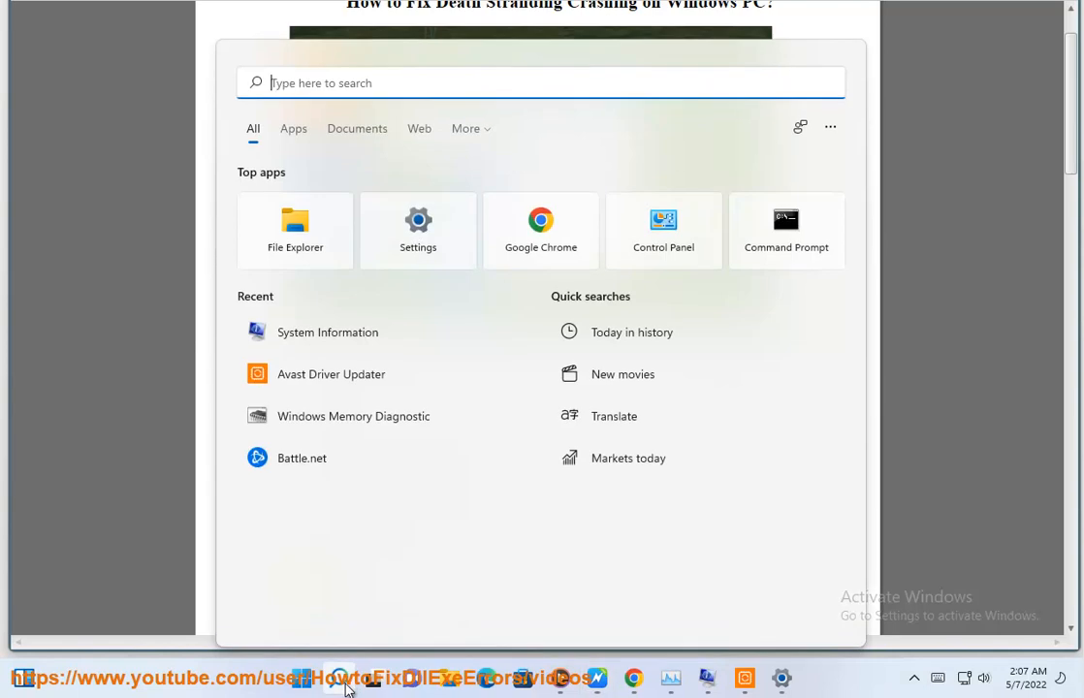
- Look up 'Steam' and 'Epic Games Launcher' in Windows Search to run as administrator
text(Steam)
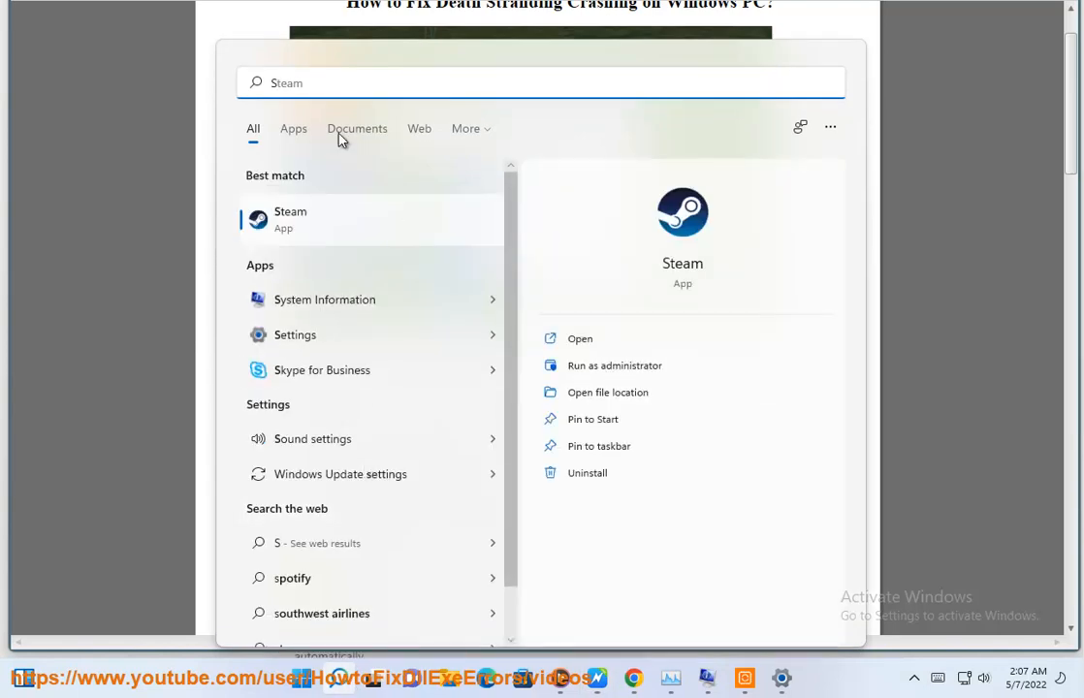
text(Epic Games Launcher)
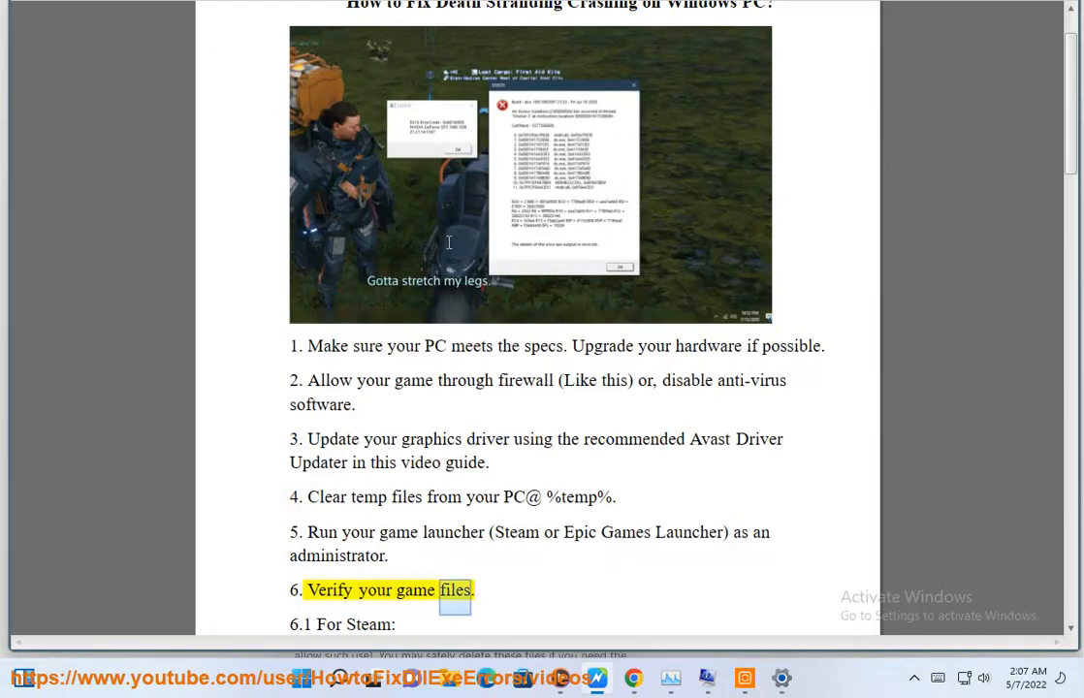
scroll(down, 3)
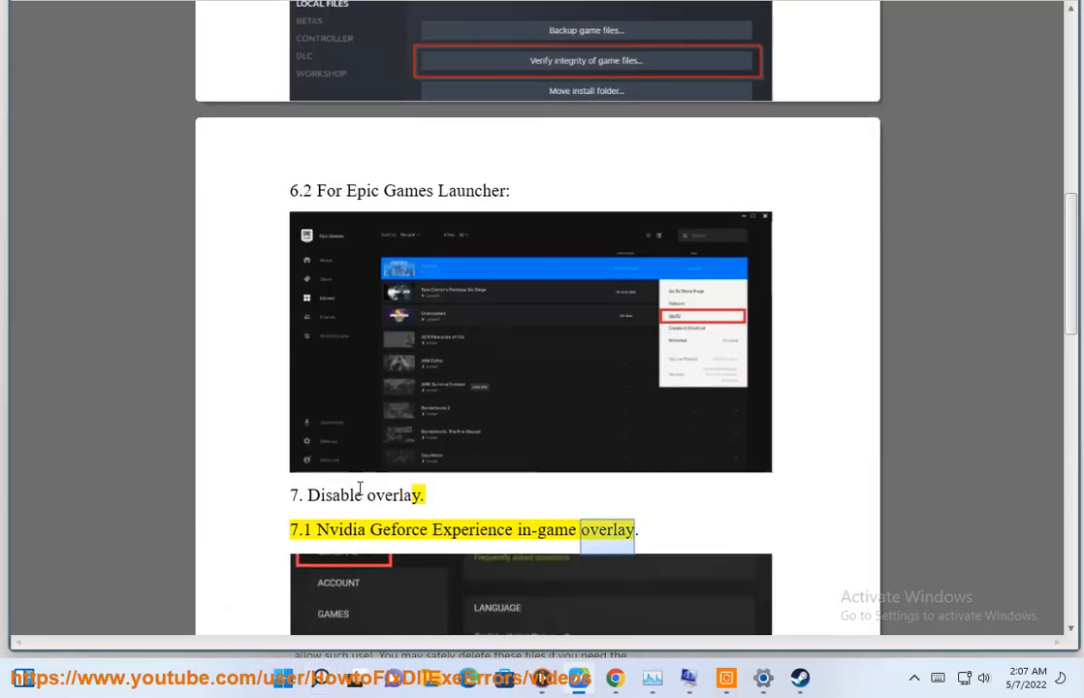
scroll(down, 3)
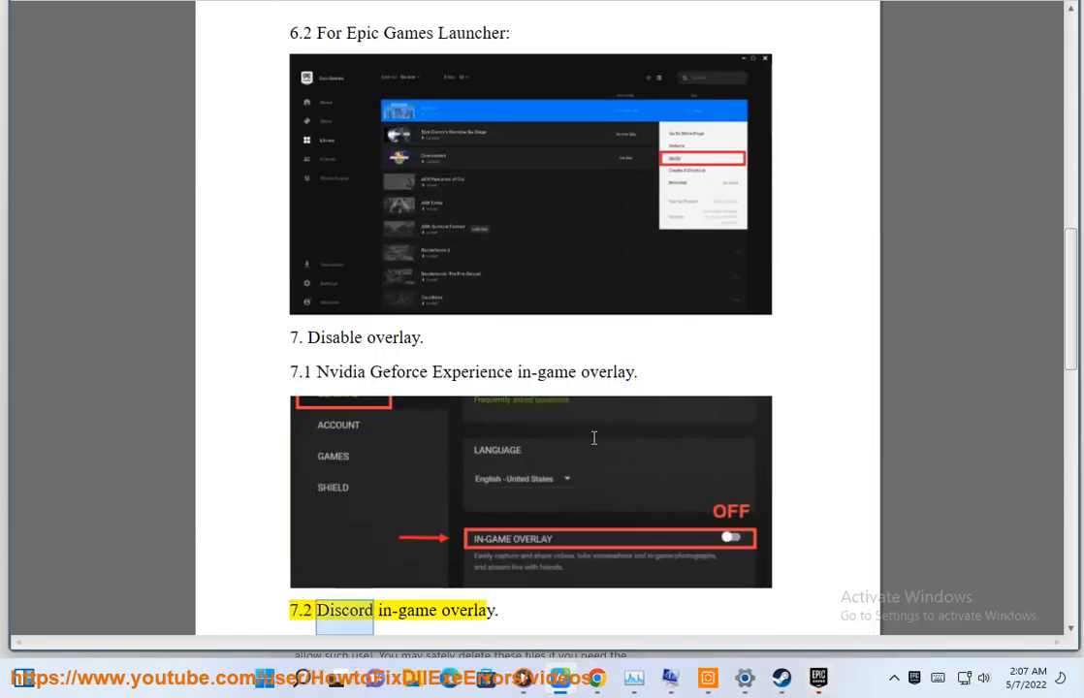
scroll(down, 3)
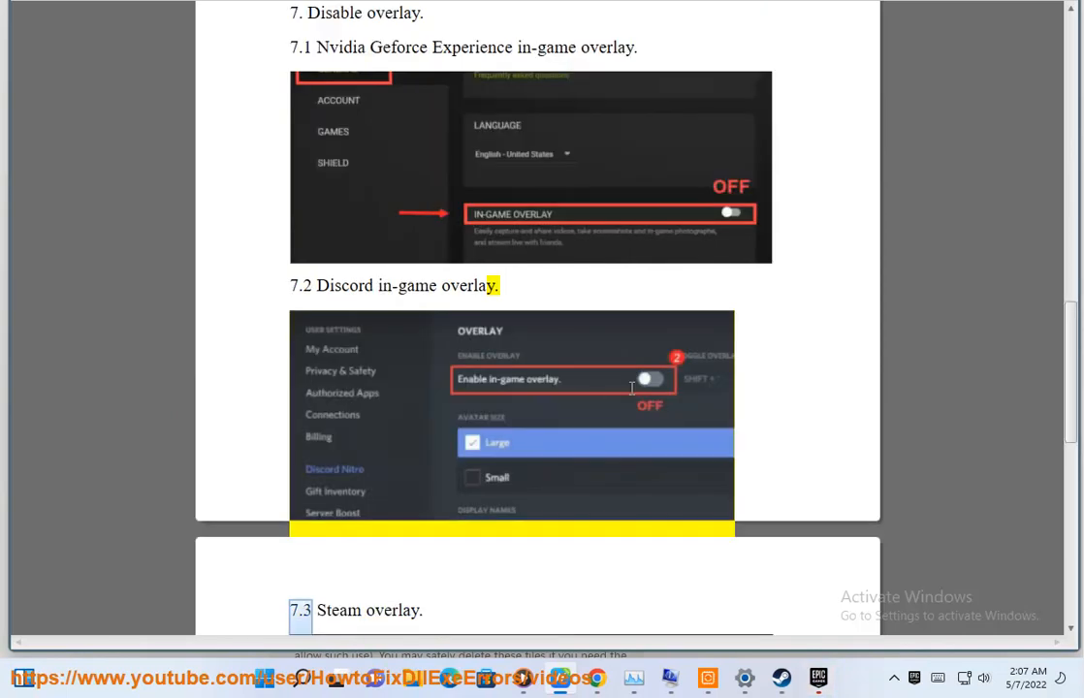
scroll(down, 3)
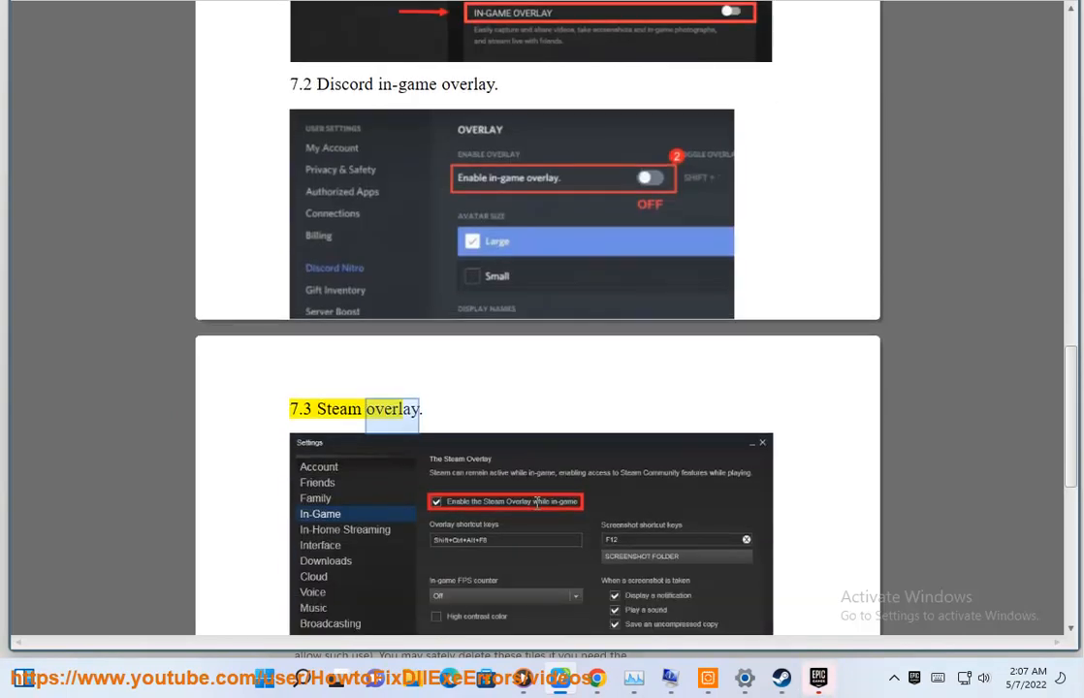
scroll(down, 3)
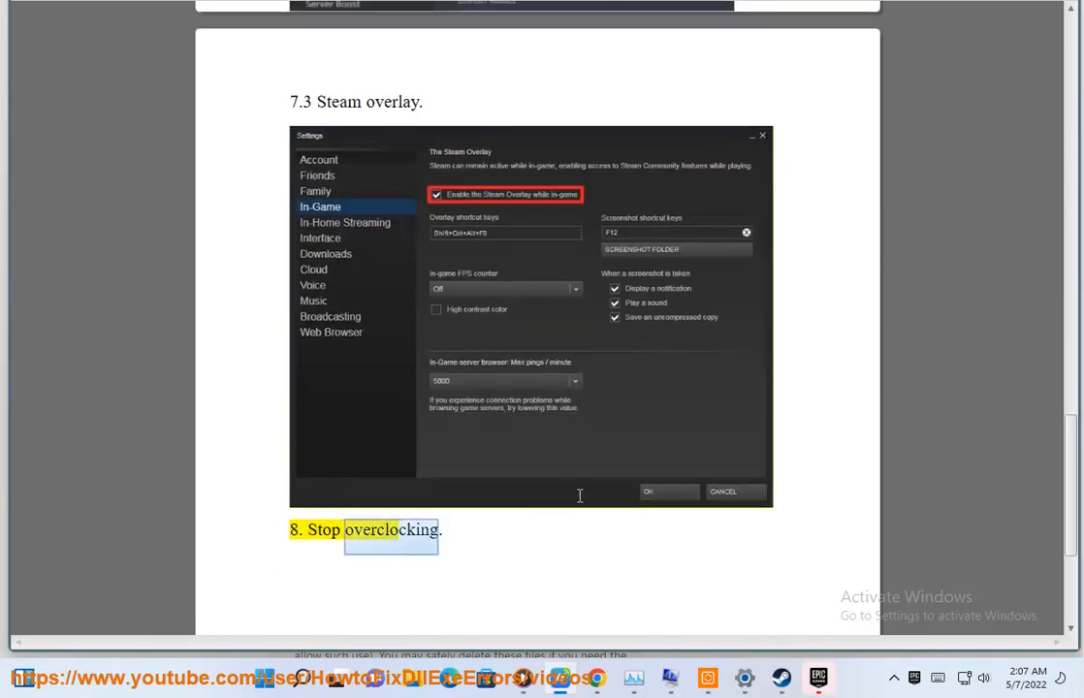